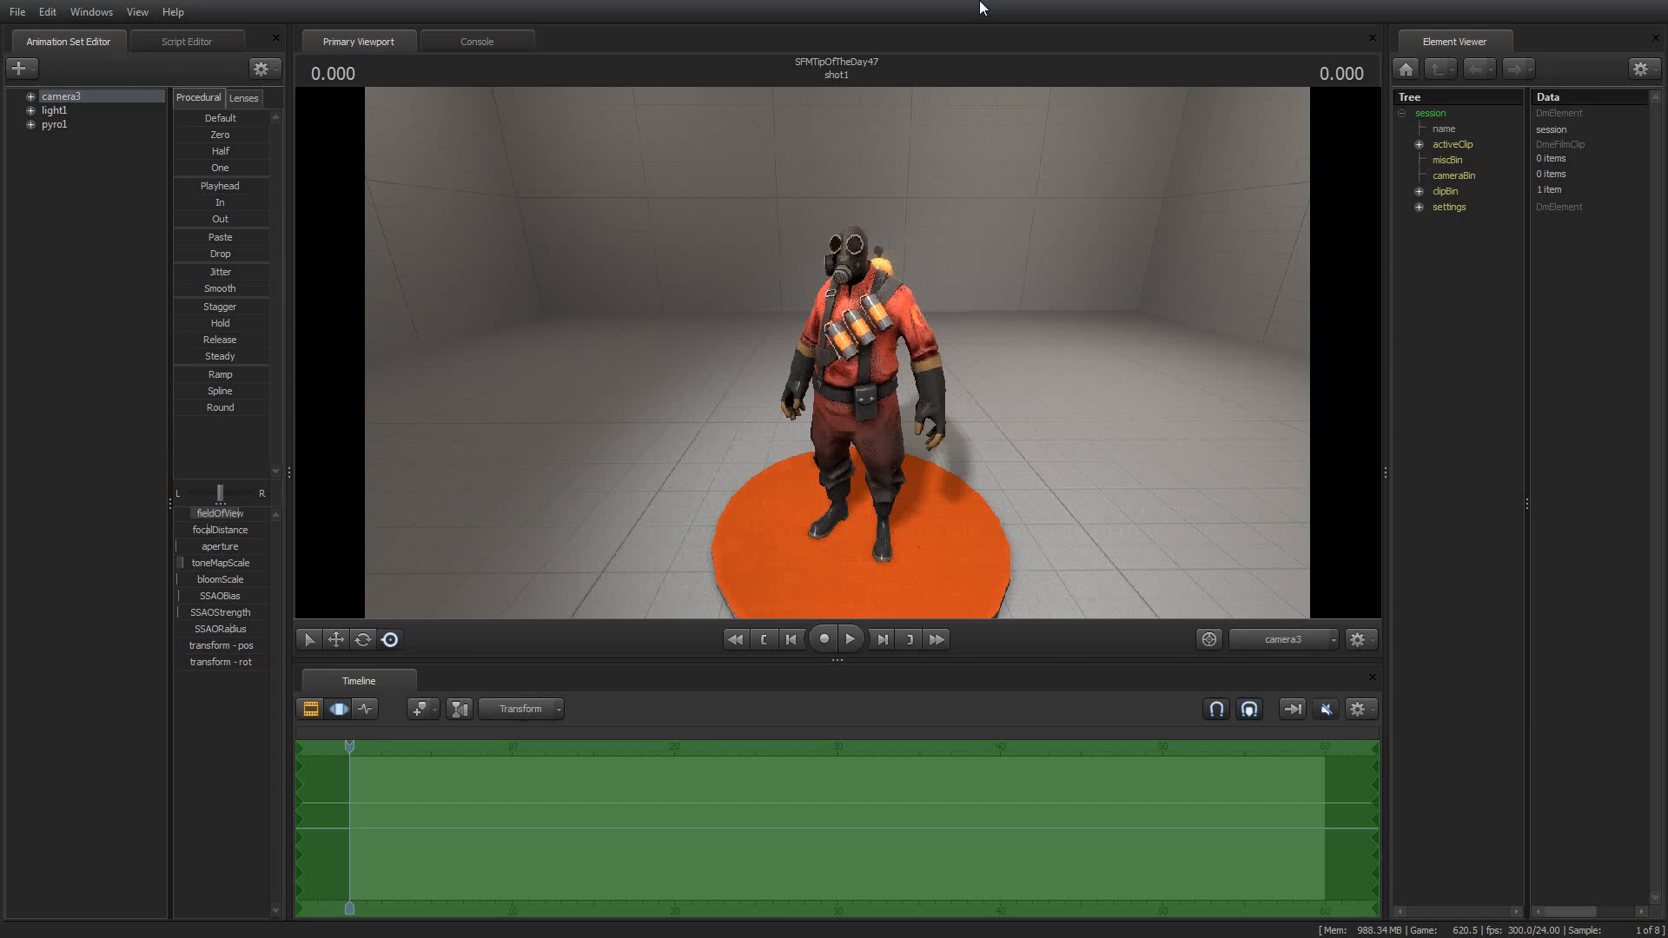
{"action": "mouse_move", "coordinate": [909, 23]}
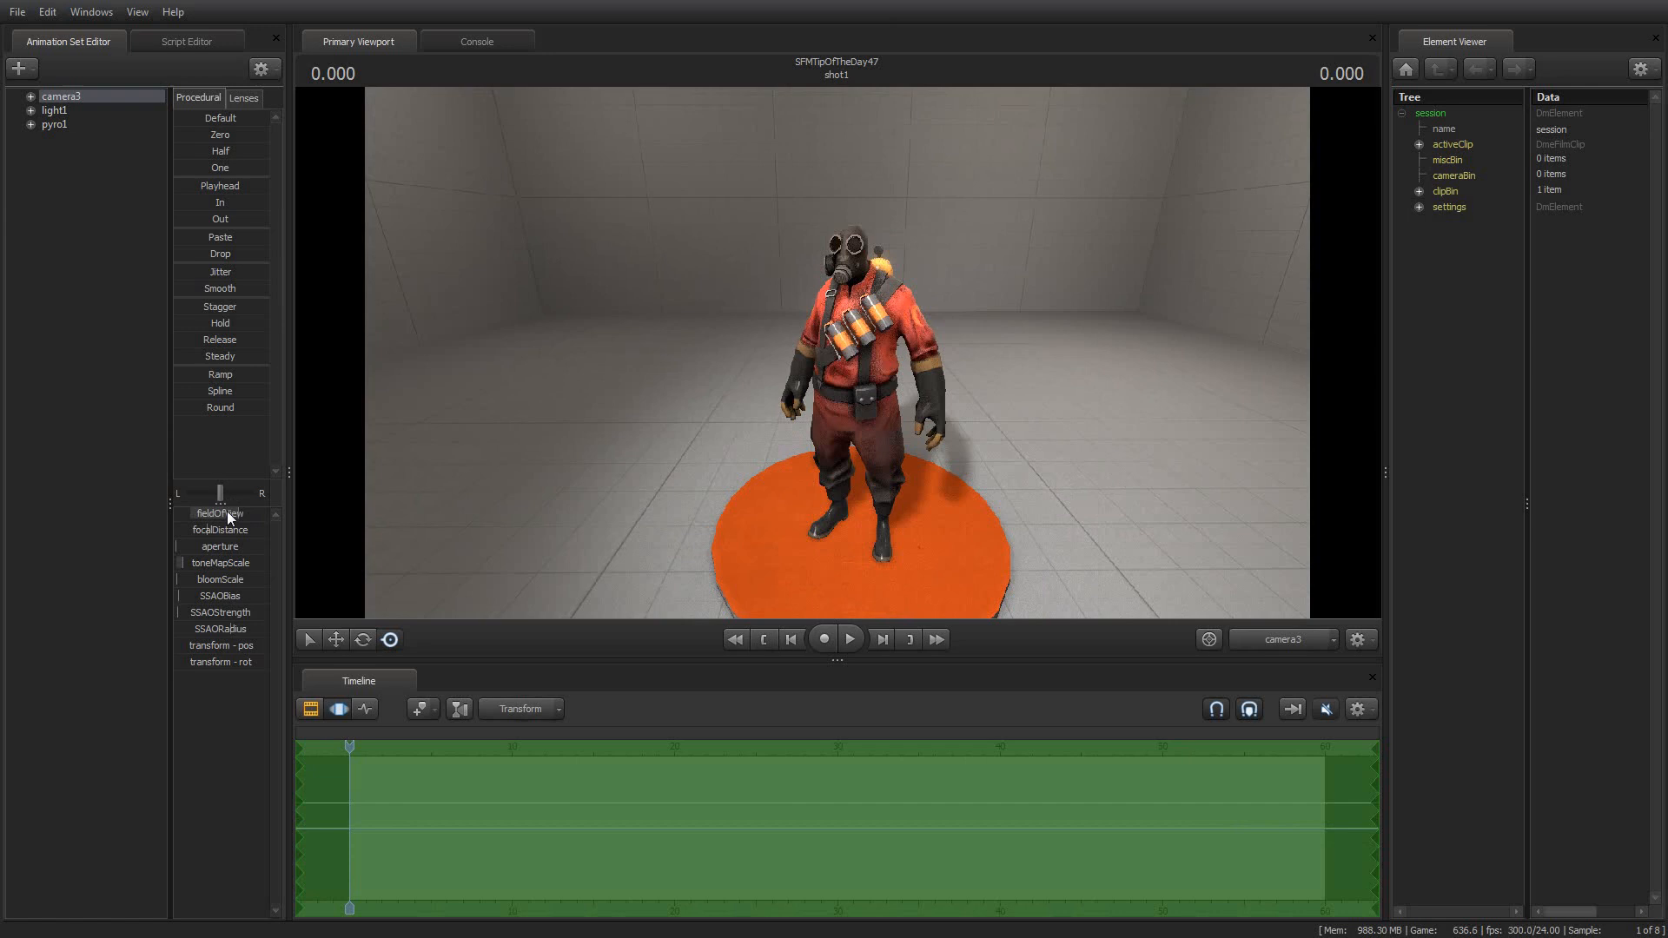
{"action": "mouse_move", "coordinate": [382, 514]}
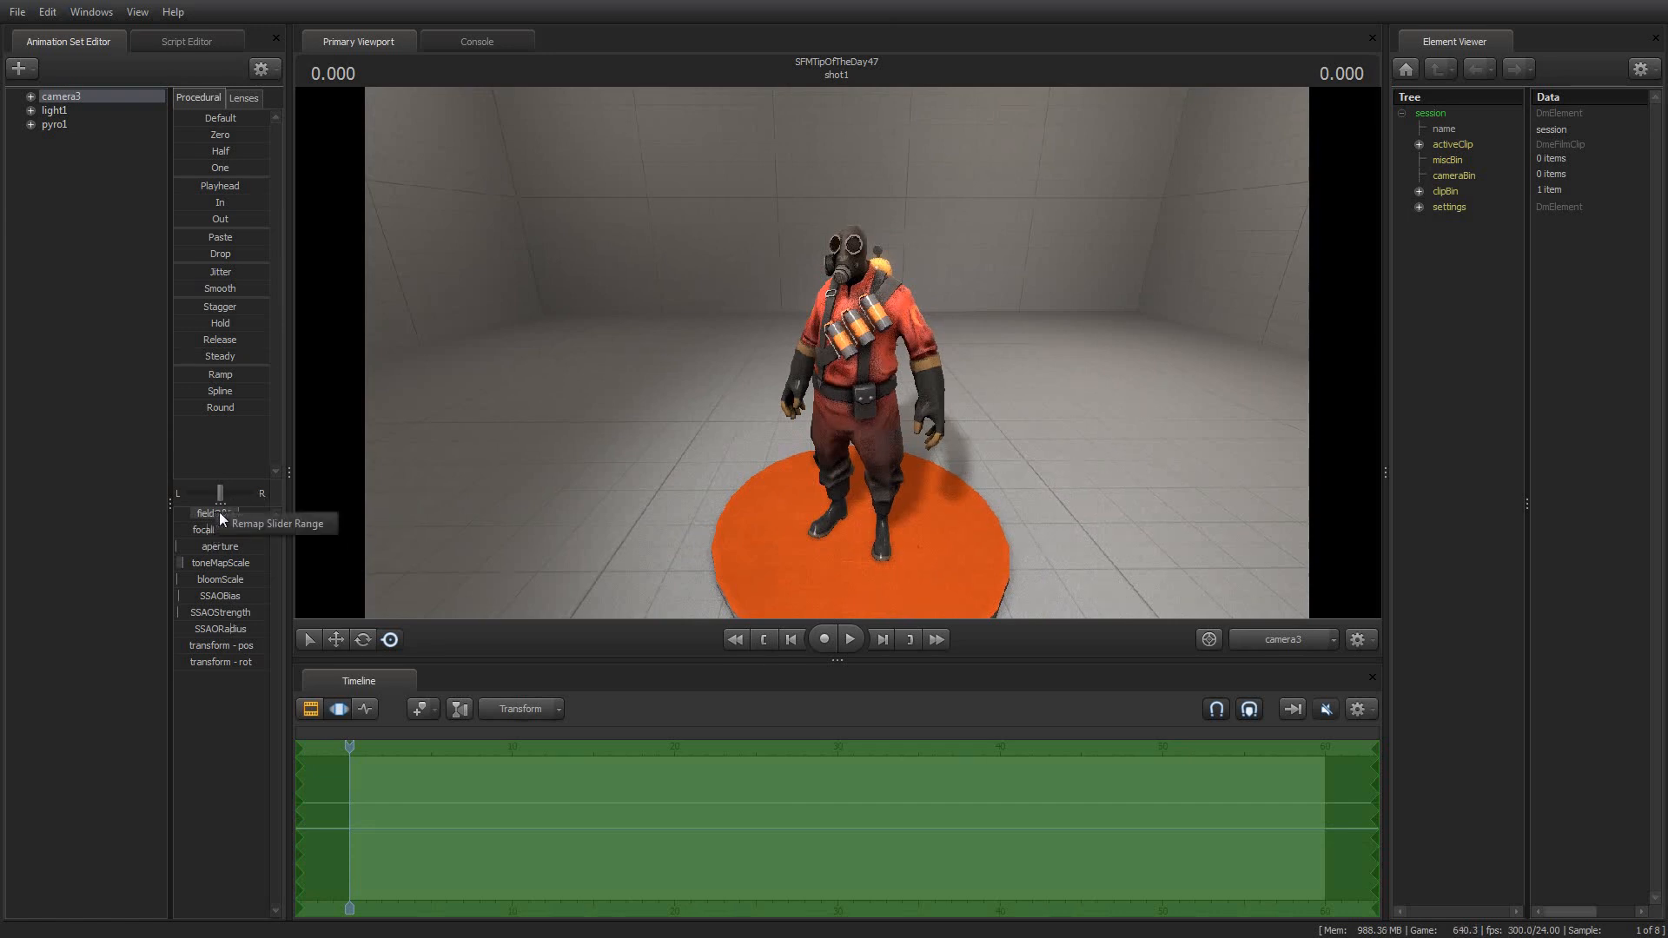
Remap camera3's fieldOfView slider with a new Max value of 24 and confirm
{"action": "left_click", "coordinate": [220, 491]}
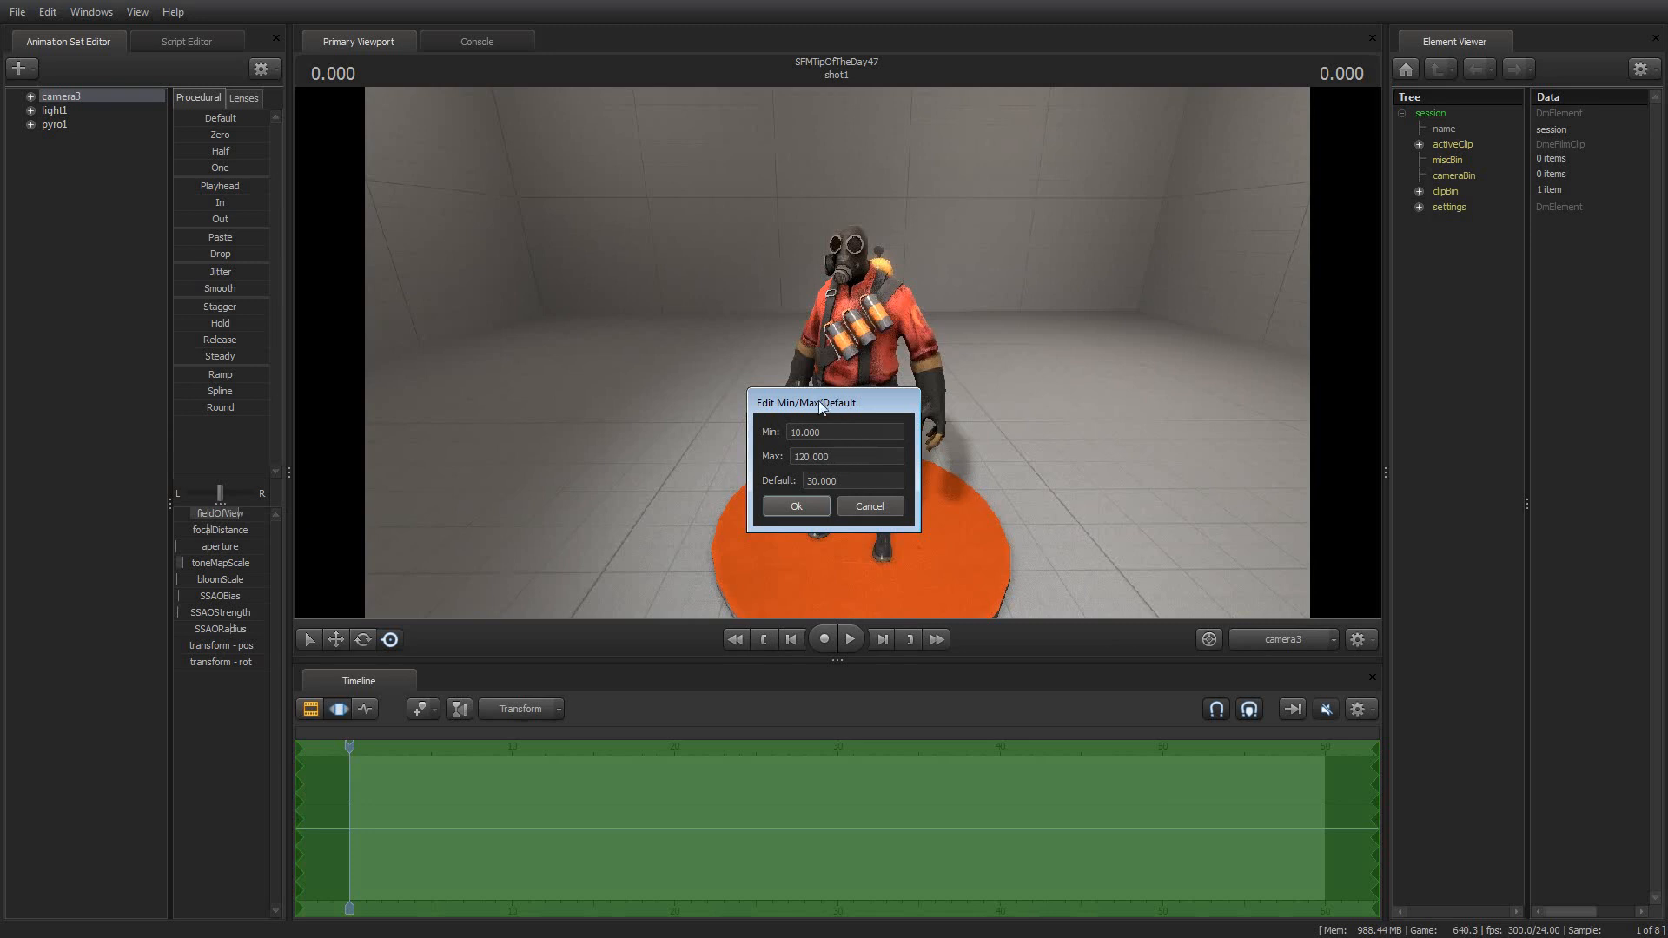
{"action": "left_click_drag", "start_coordinate": [835, 401], "coordinate": [822, 323]}
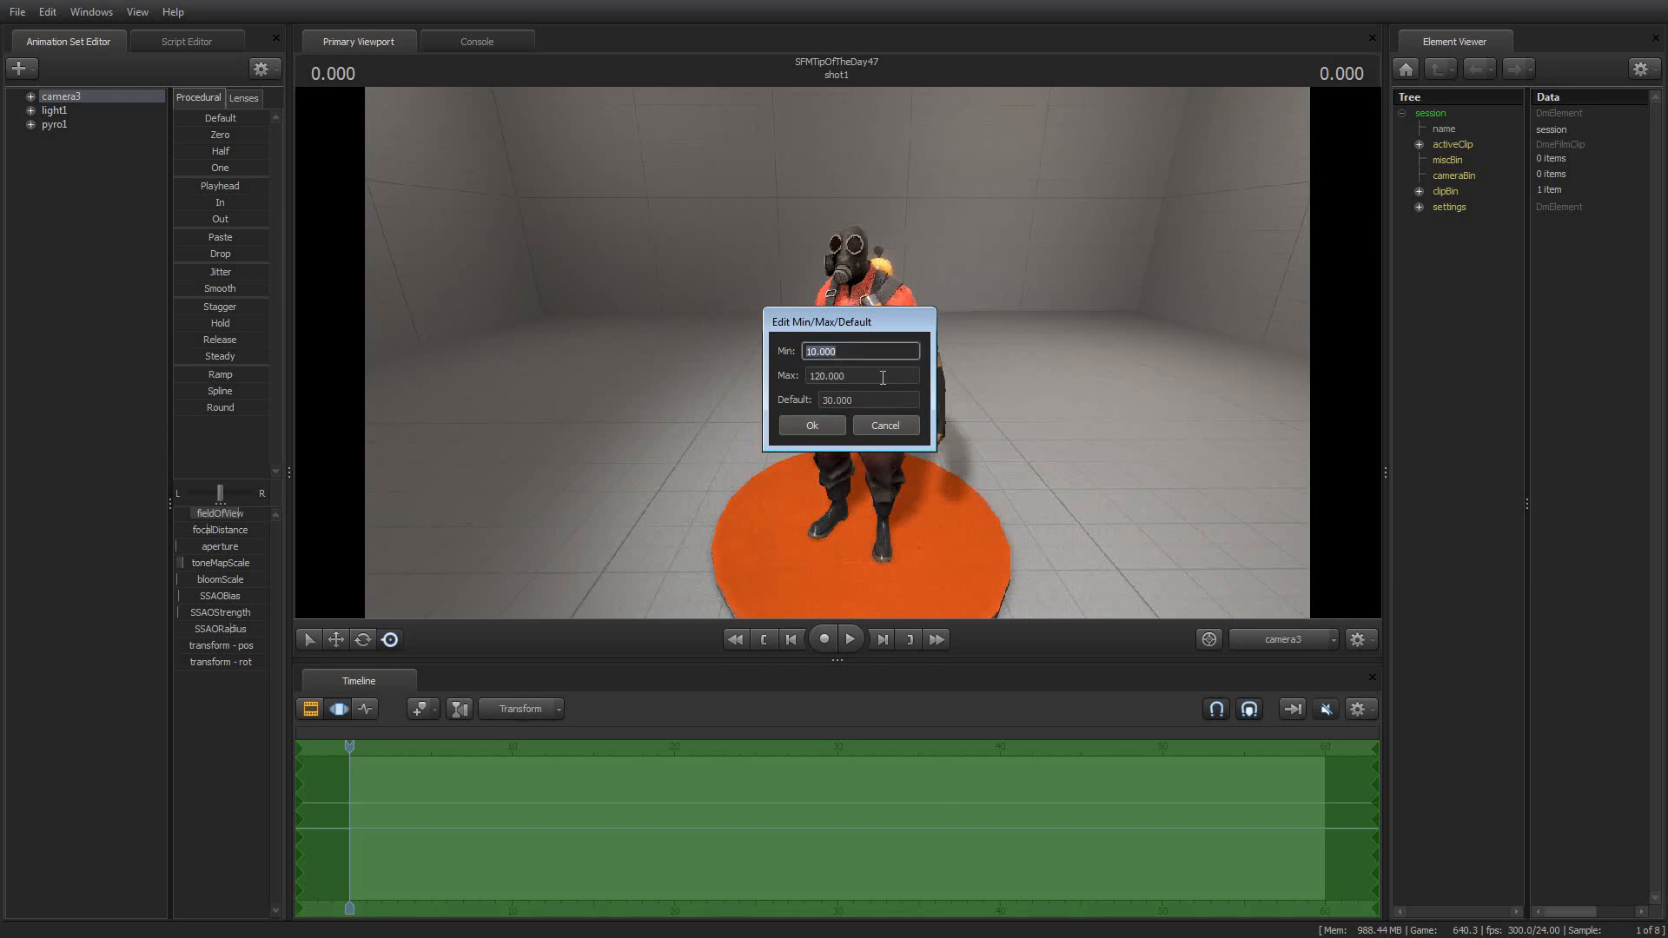
{"action": "left_click", "coordinate": [867, 400]}
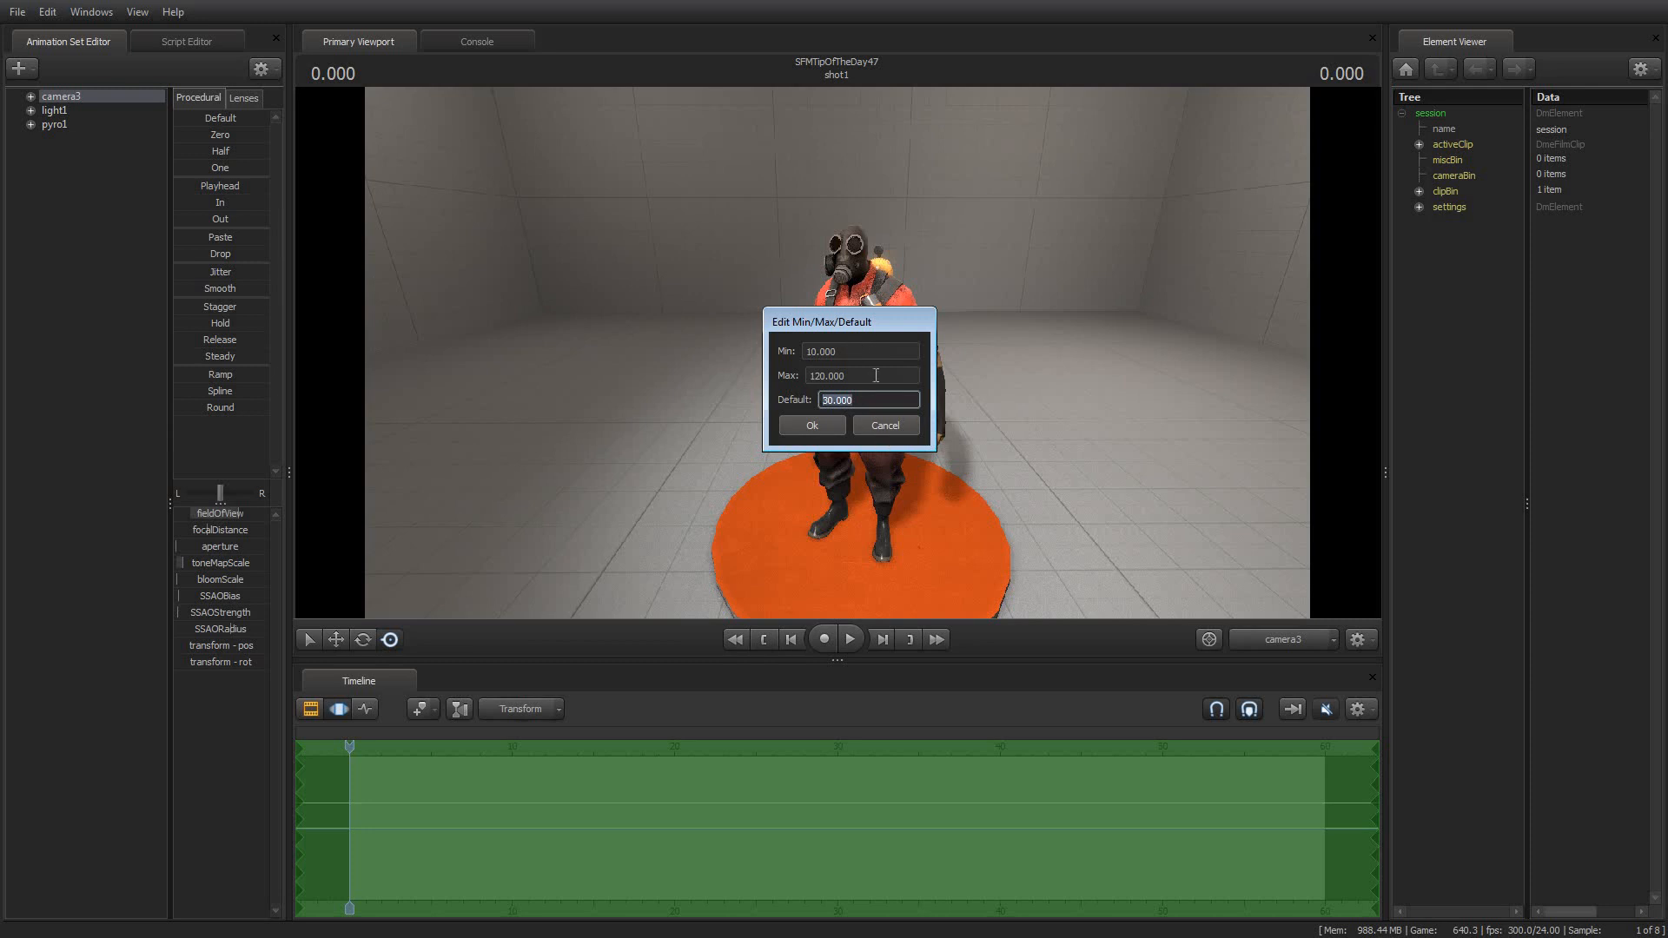
{"action": "type", "text": "24"}
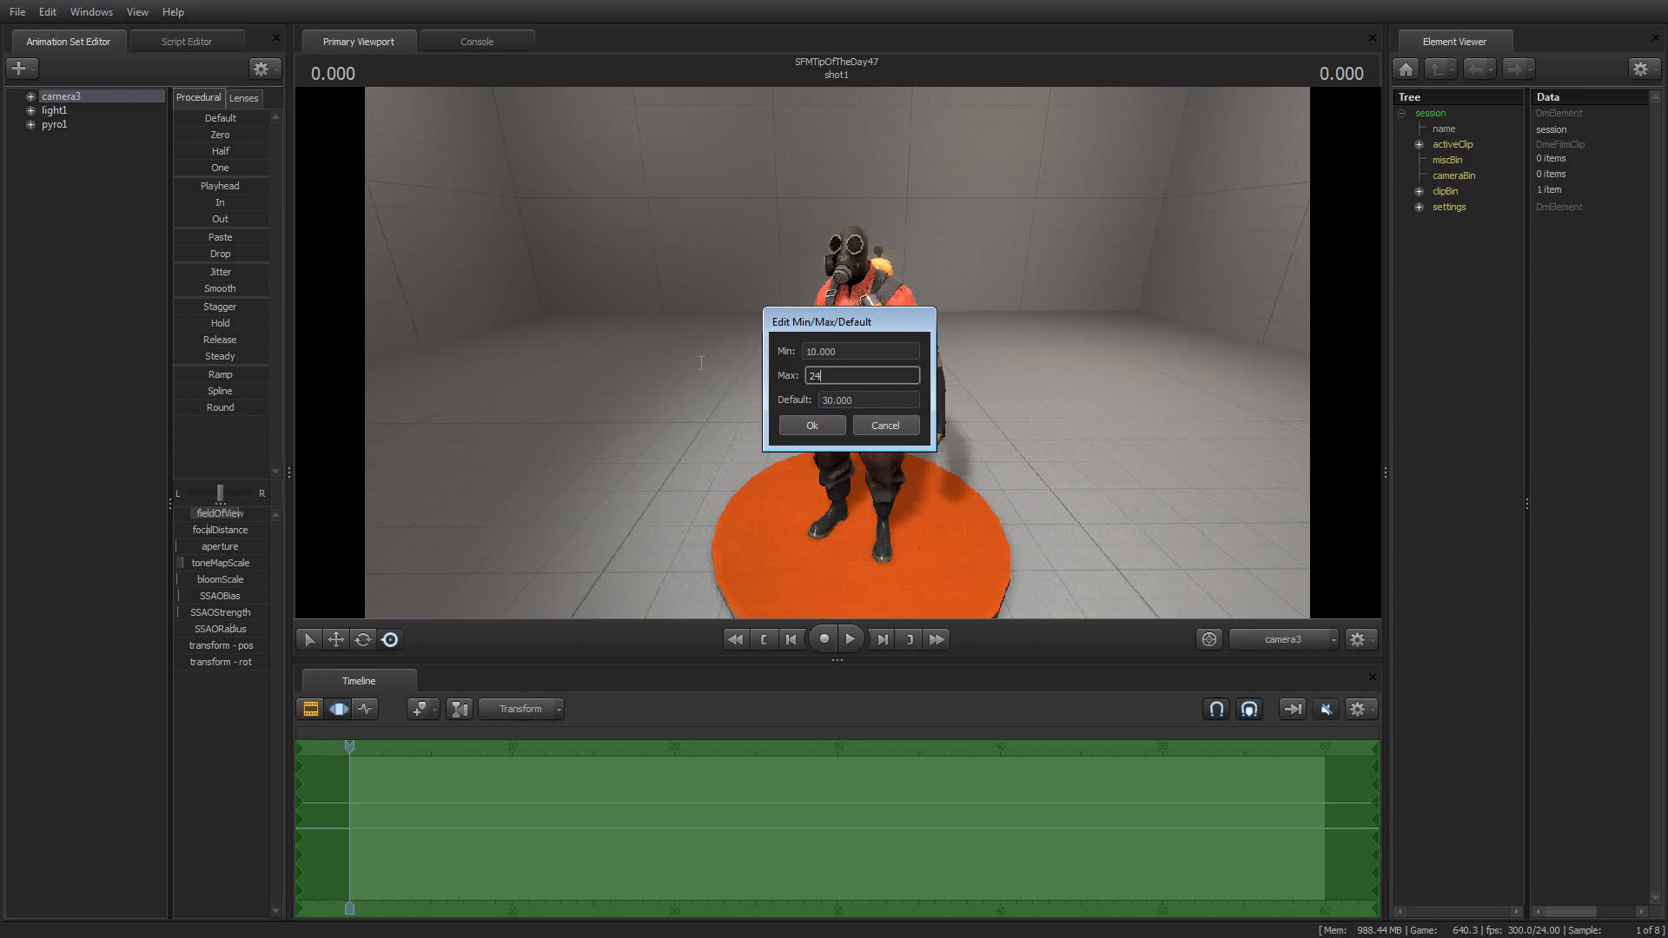
{"action": "left_click", "coordinate": [809, 424]}
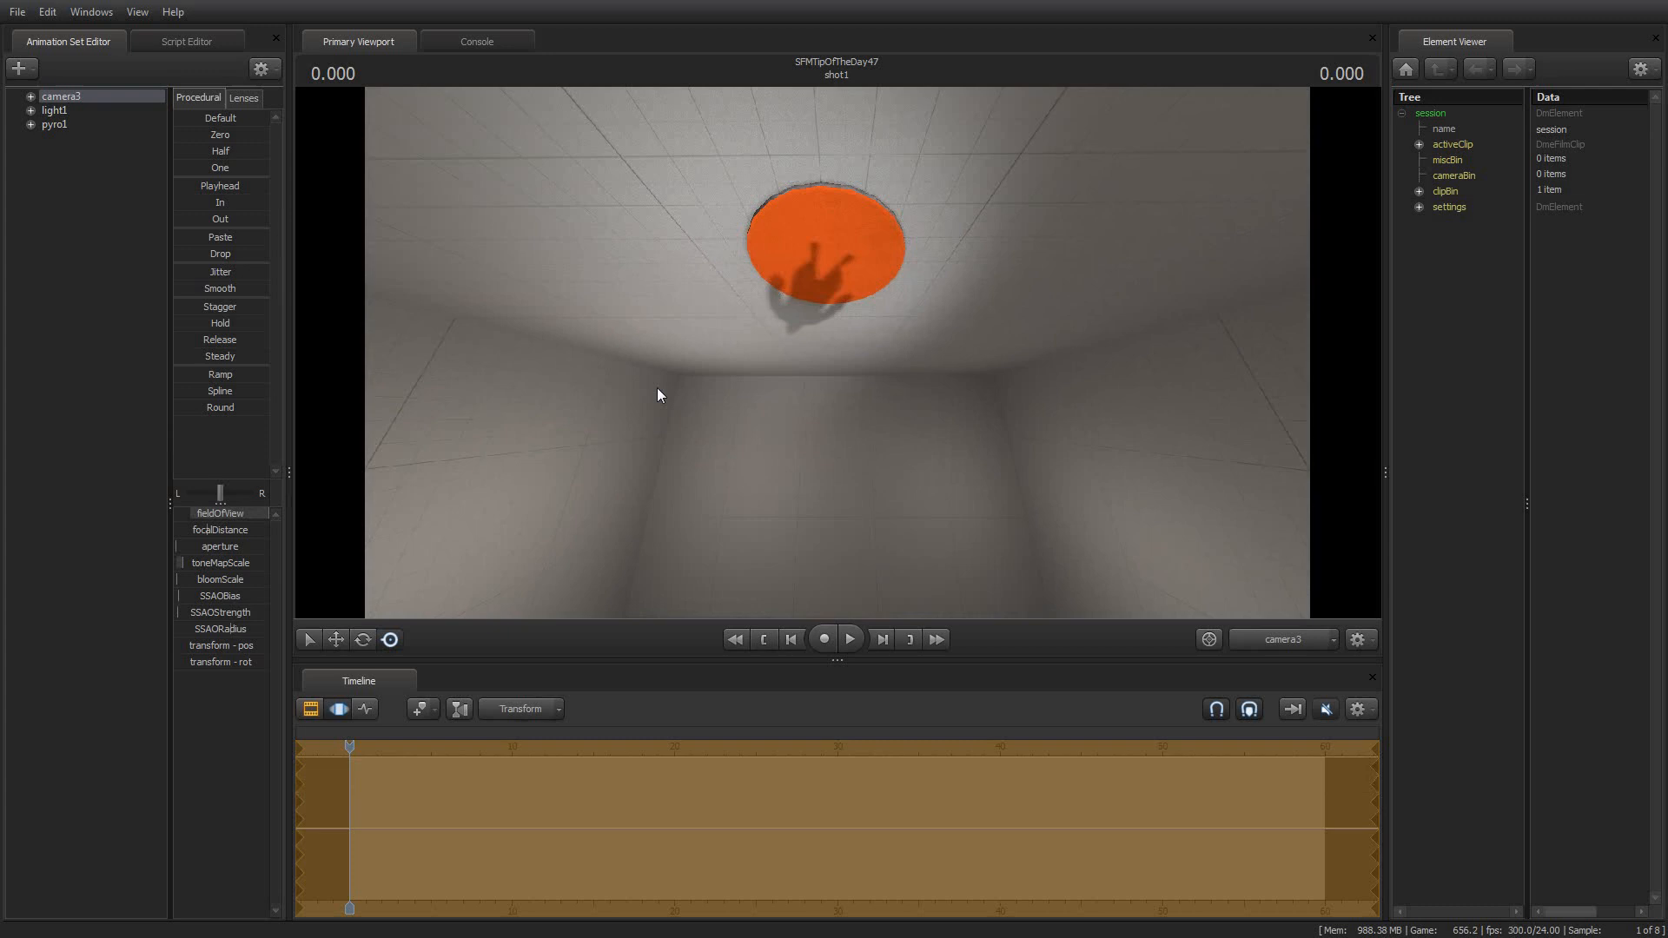
{"action": "mouse_move", "coordinate": [662, 387]}
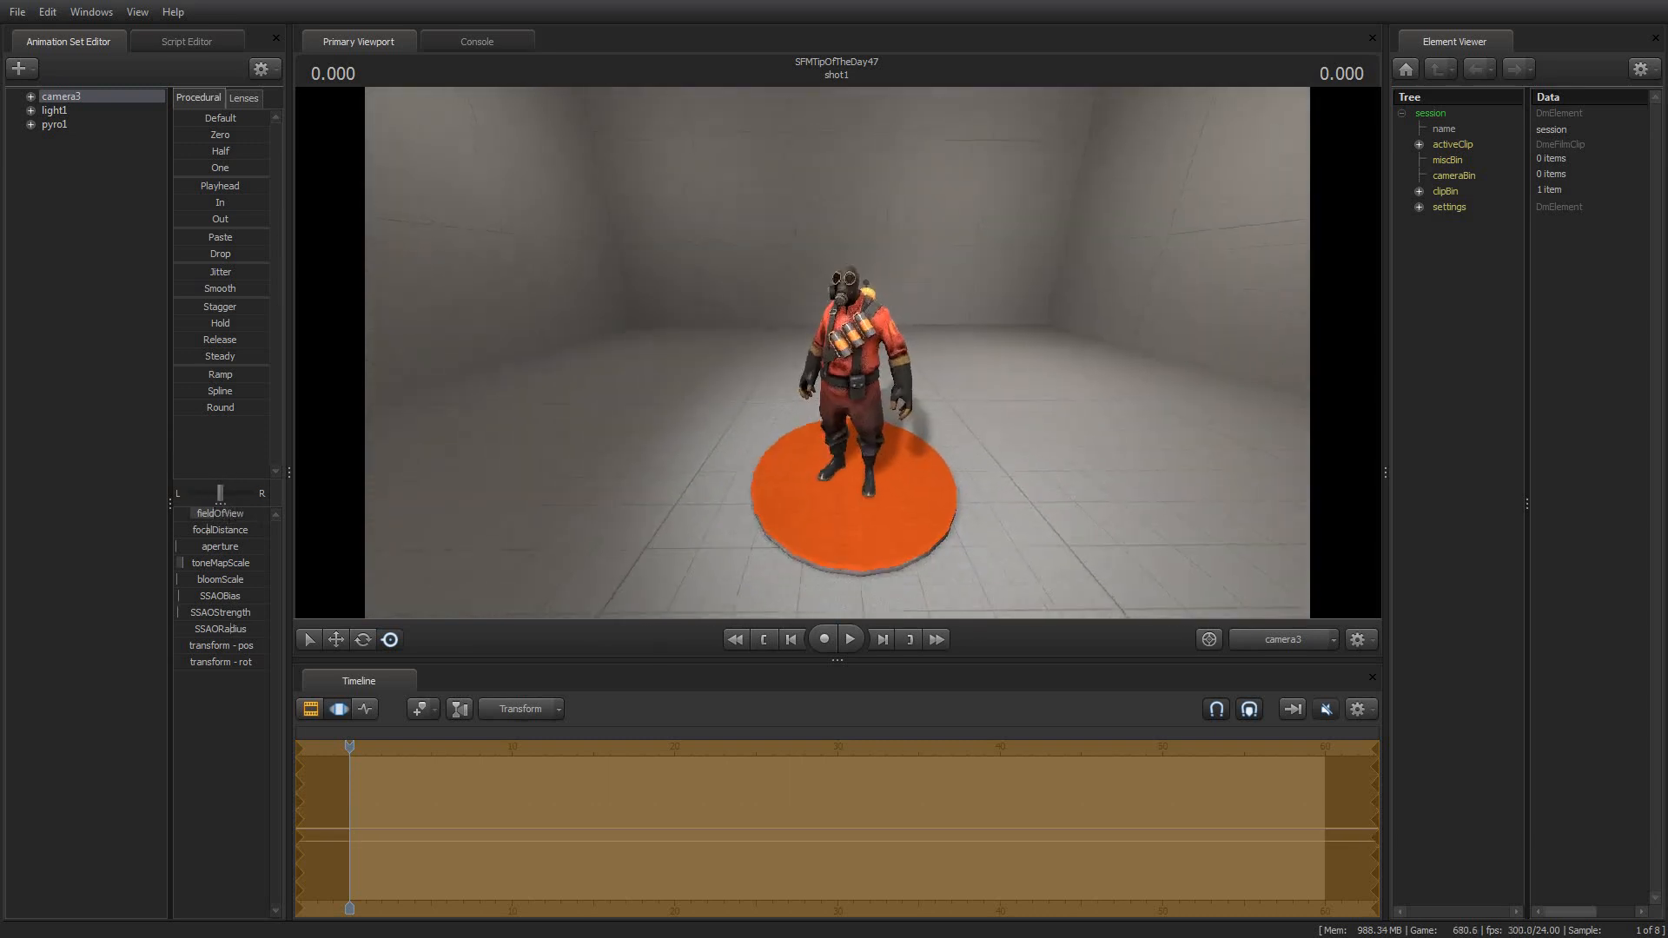
Remap light1's intensity slider maximum to 20000 and apply it
{"action": "left_click", "coordinate": [54, 109]}
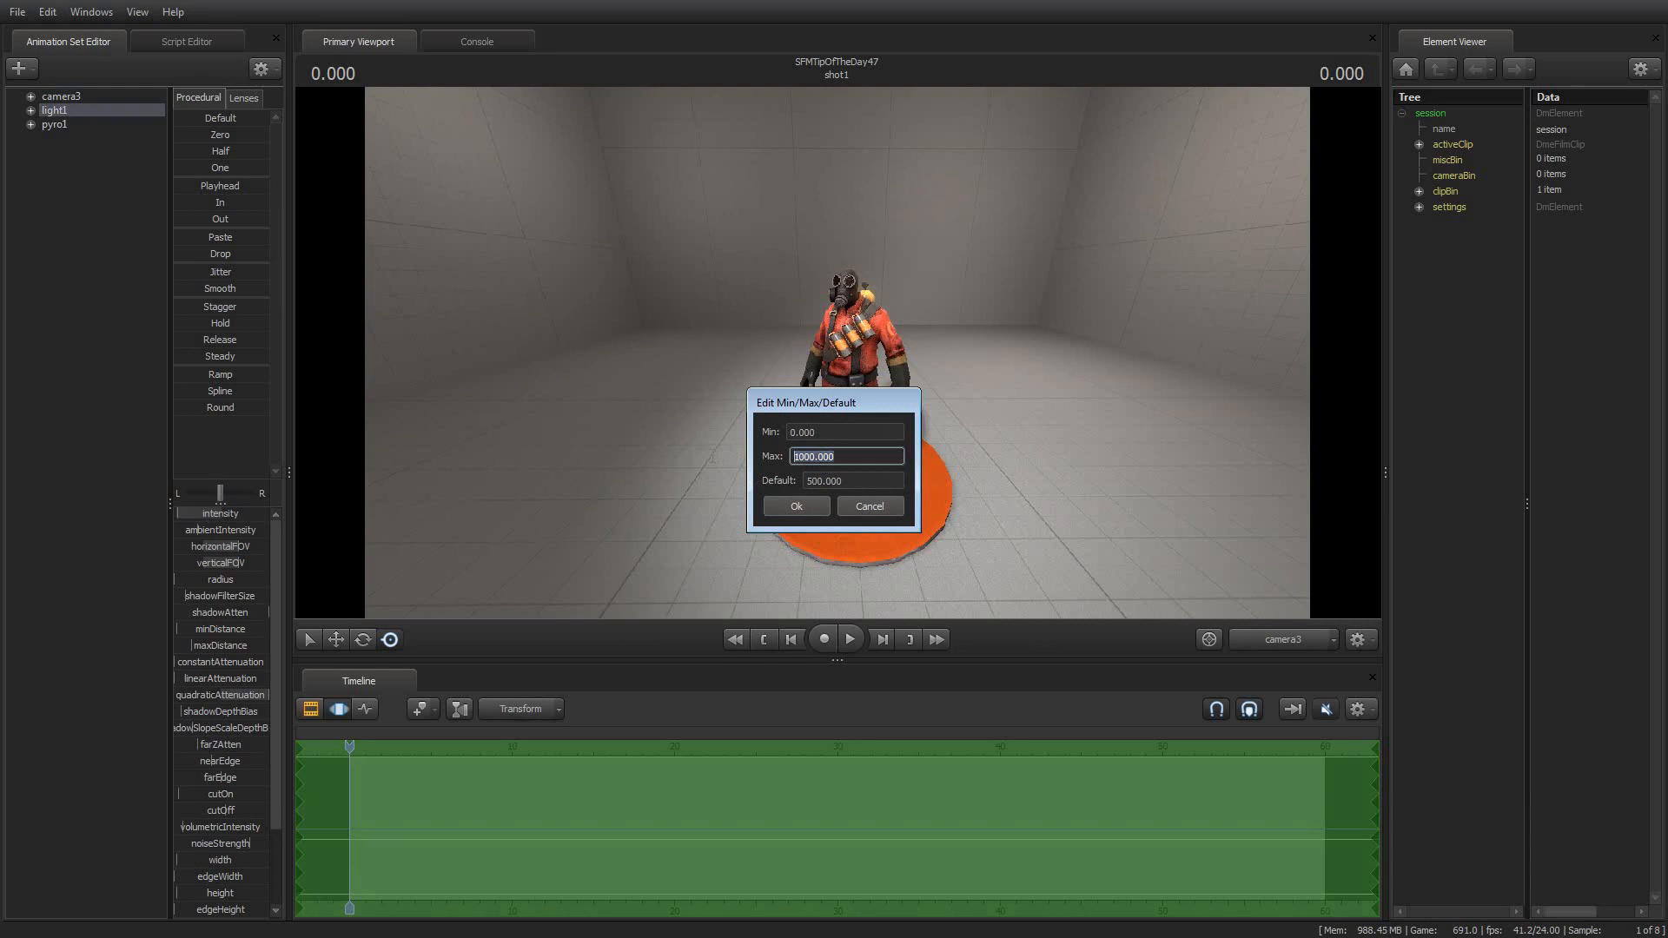
{"action": "type", "text": "20000"}
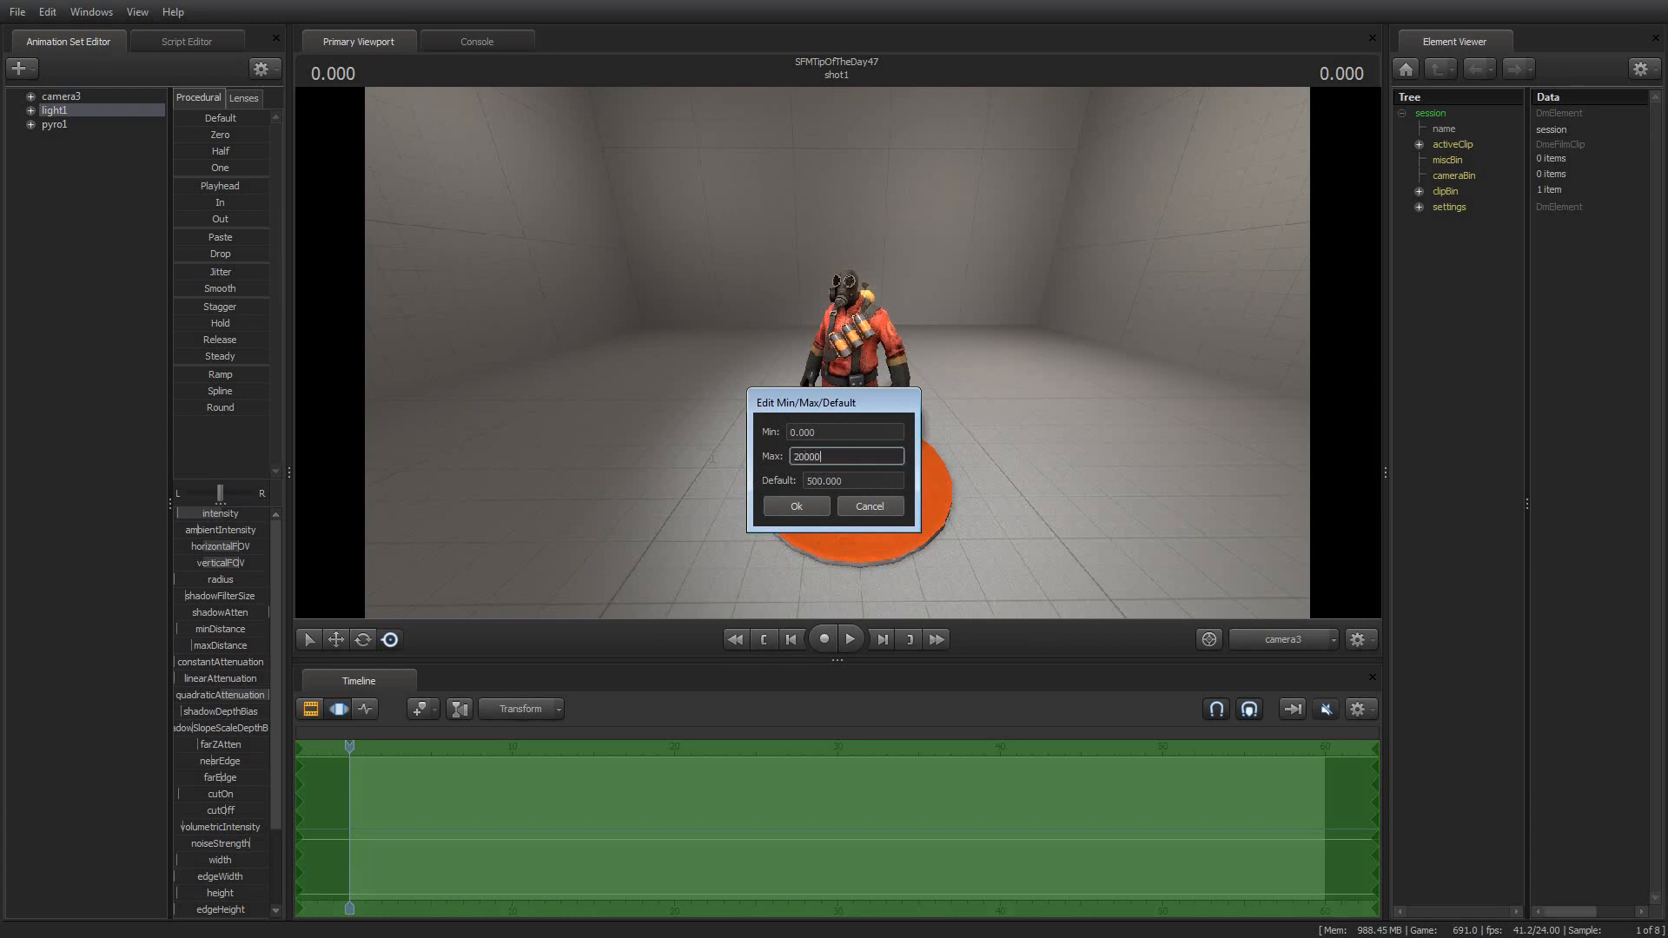
{"action": "left_click", "coordinate": [794, 506]}
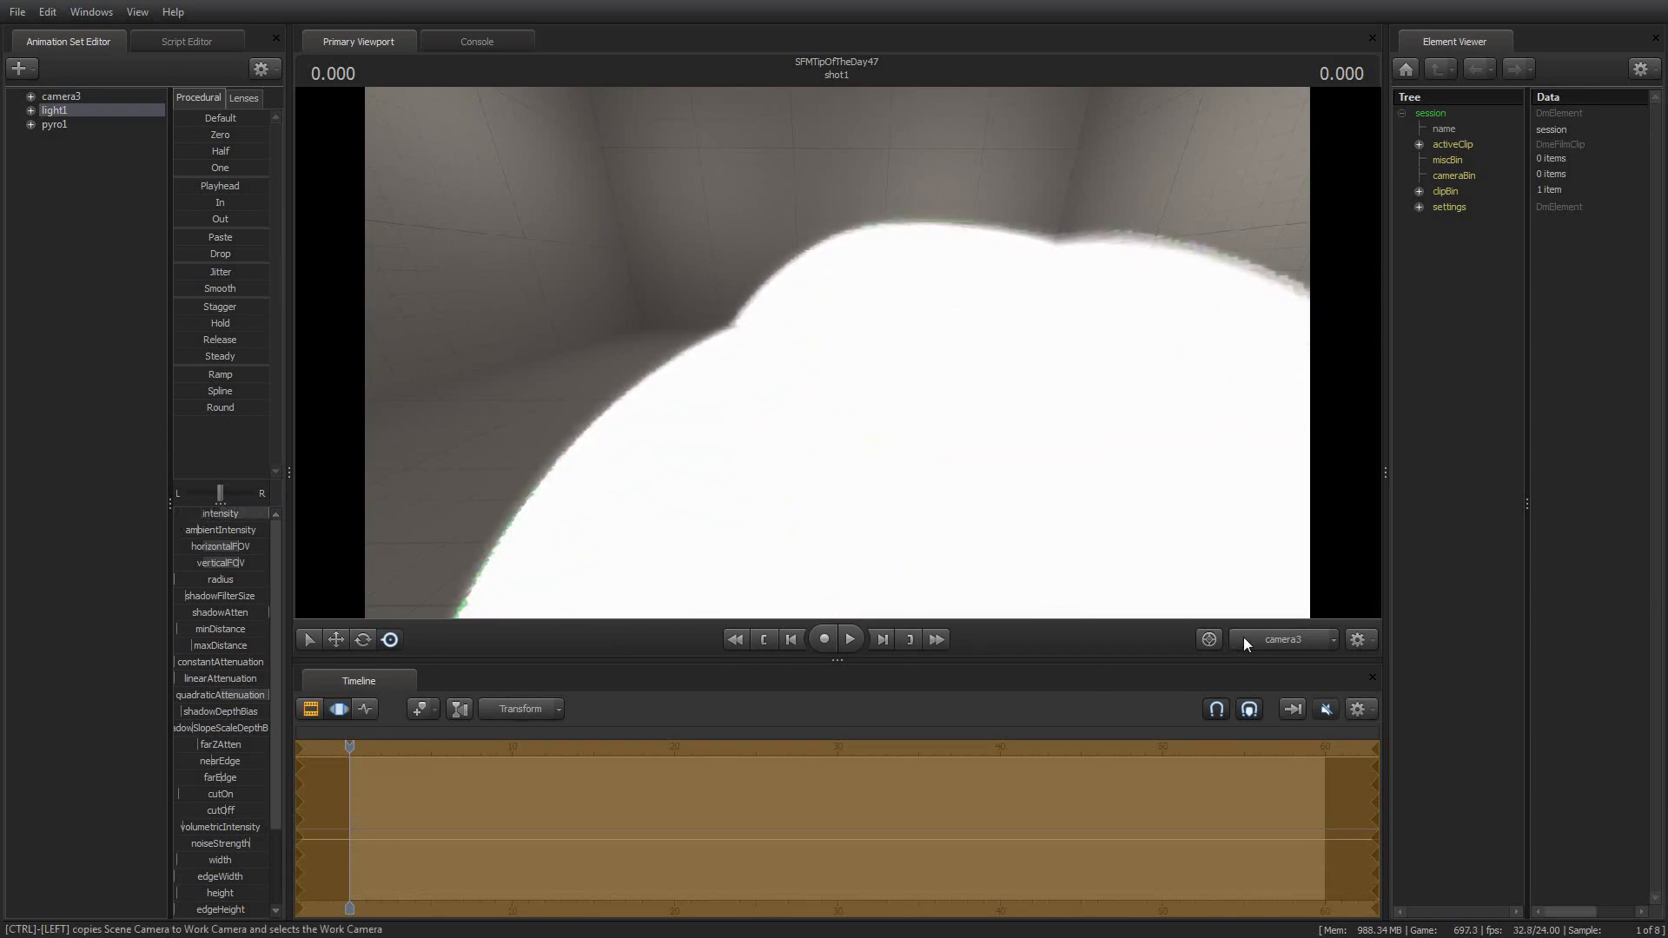
Switch the viewport to the Work Camera to see light1's frustum
{"action": "left_click", "coordinate": [1282, 639]}
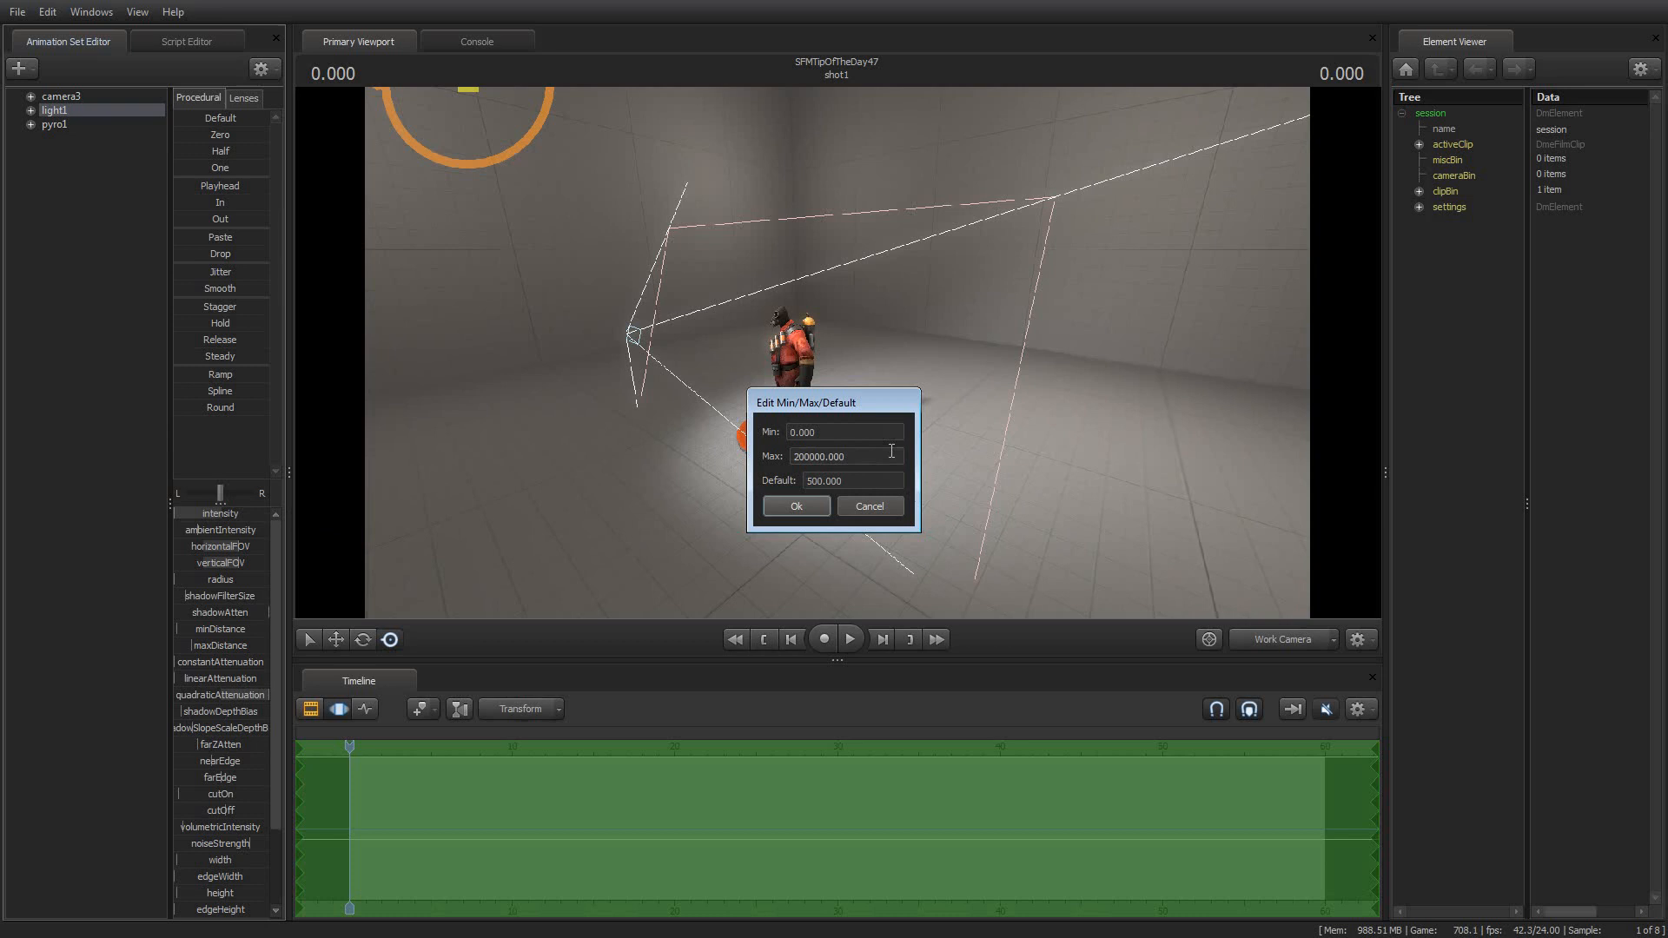
Set light1's intensity slider maximum back to 1000 and apply it
{"action": "type", "text": "1000"}
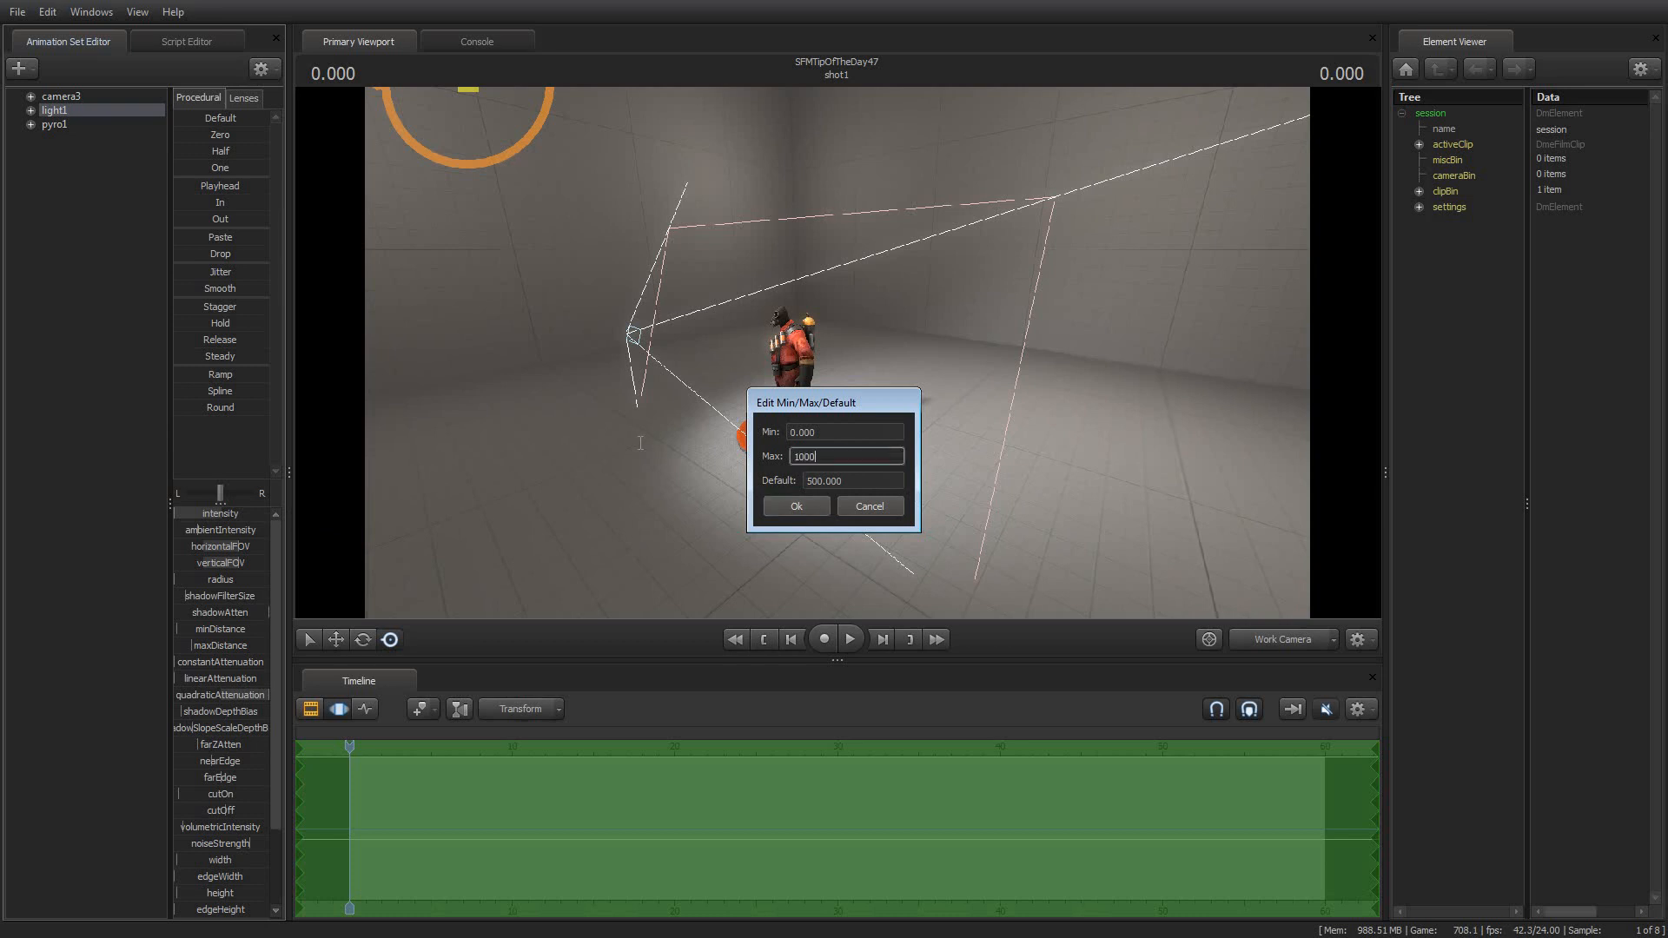
{"action": "left_click", "coordinate": [794, 505]}
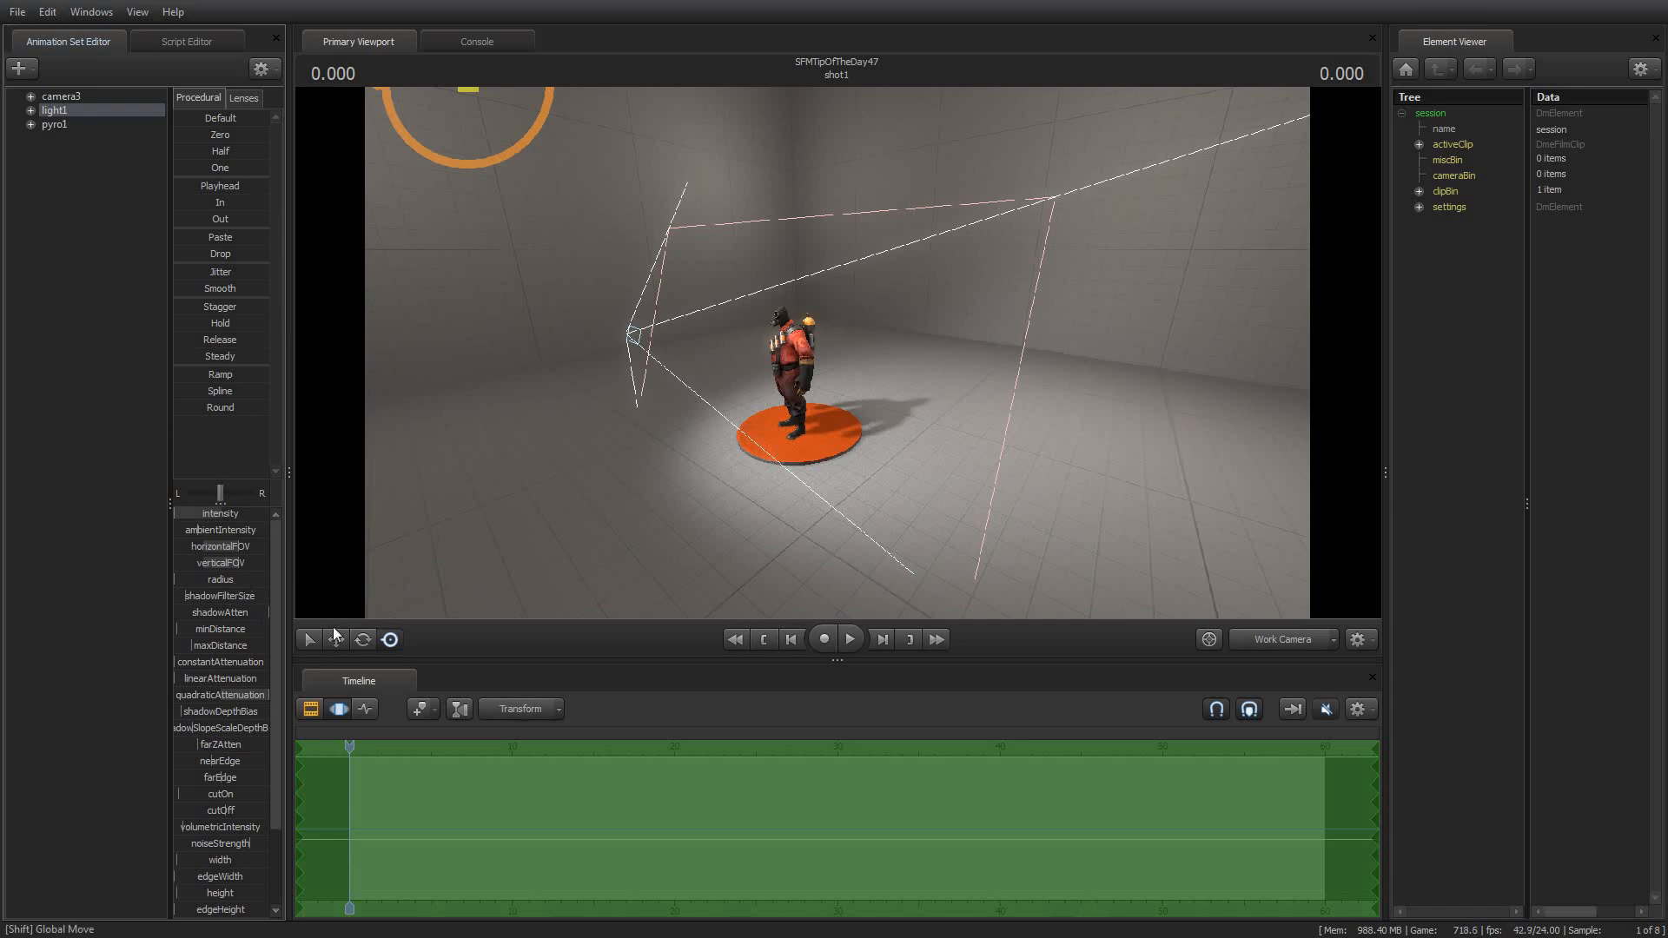
{"action": "mouse_move", "coordinate": [460, 542]}
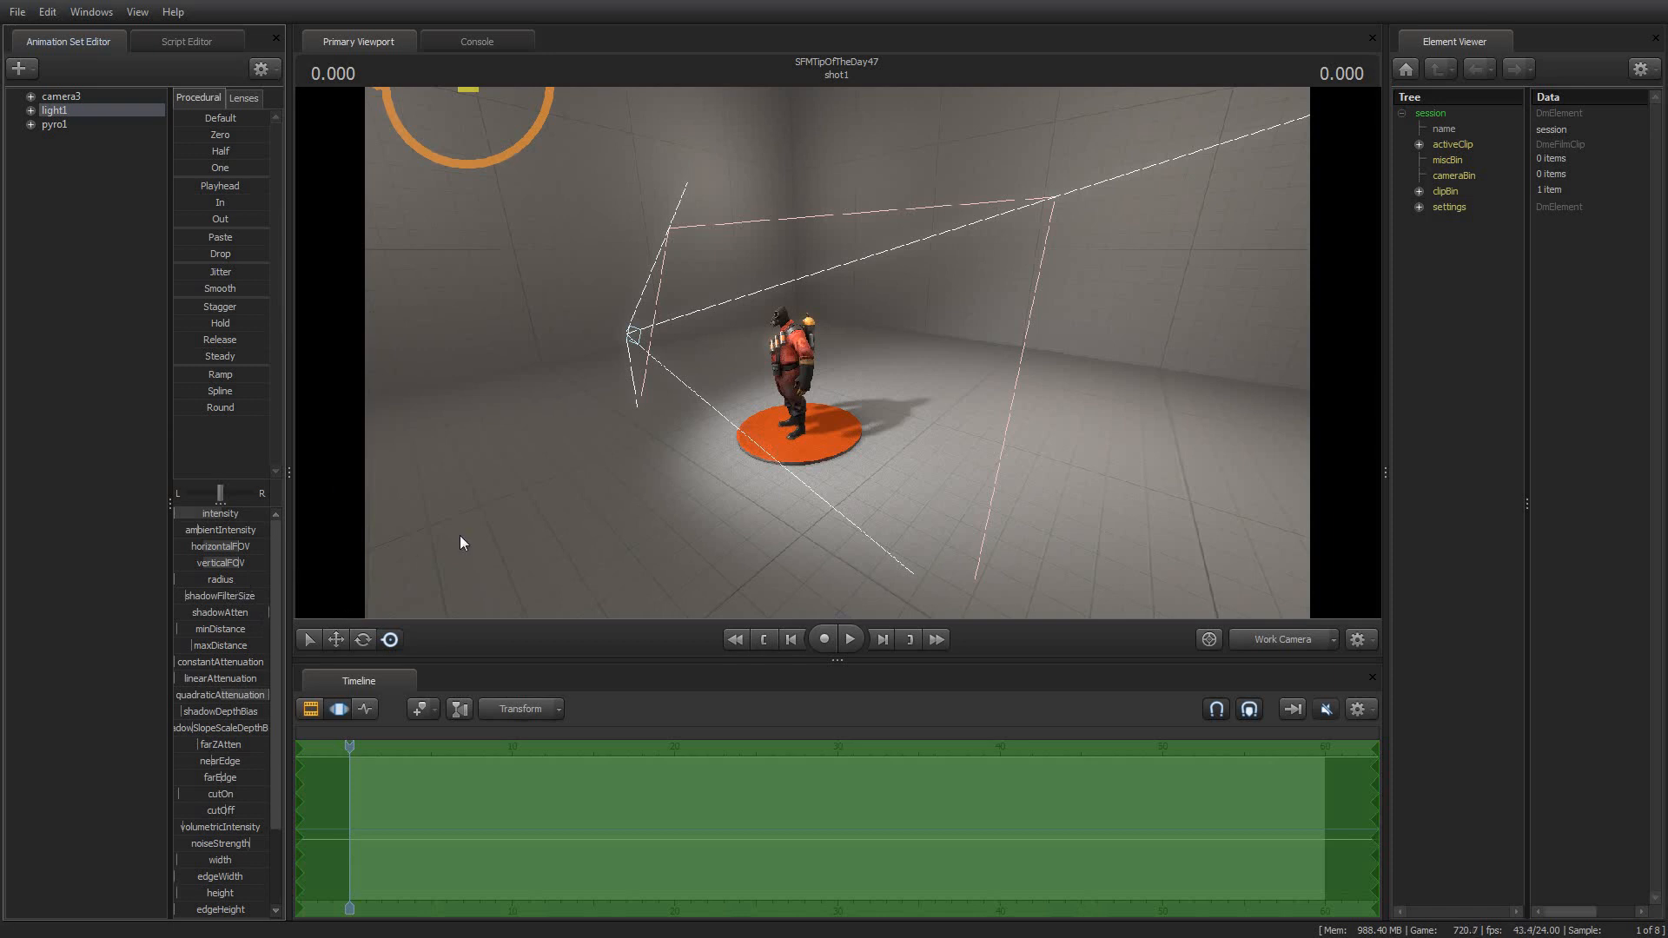
{"action": "mouse_move", "coordinate": [375, 437]}
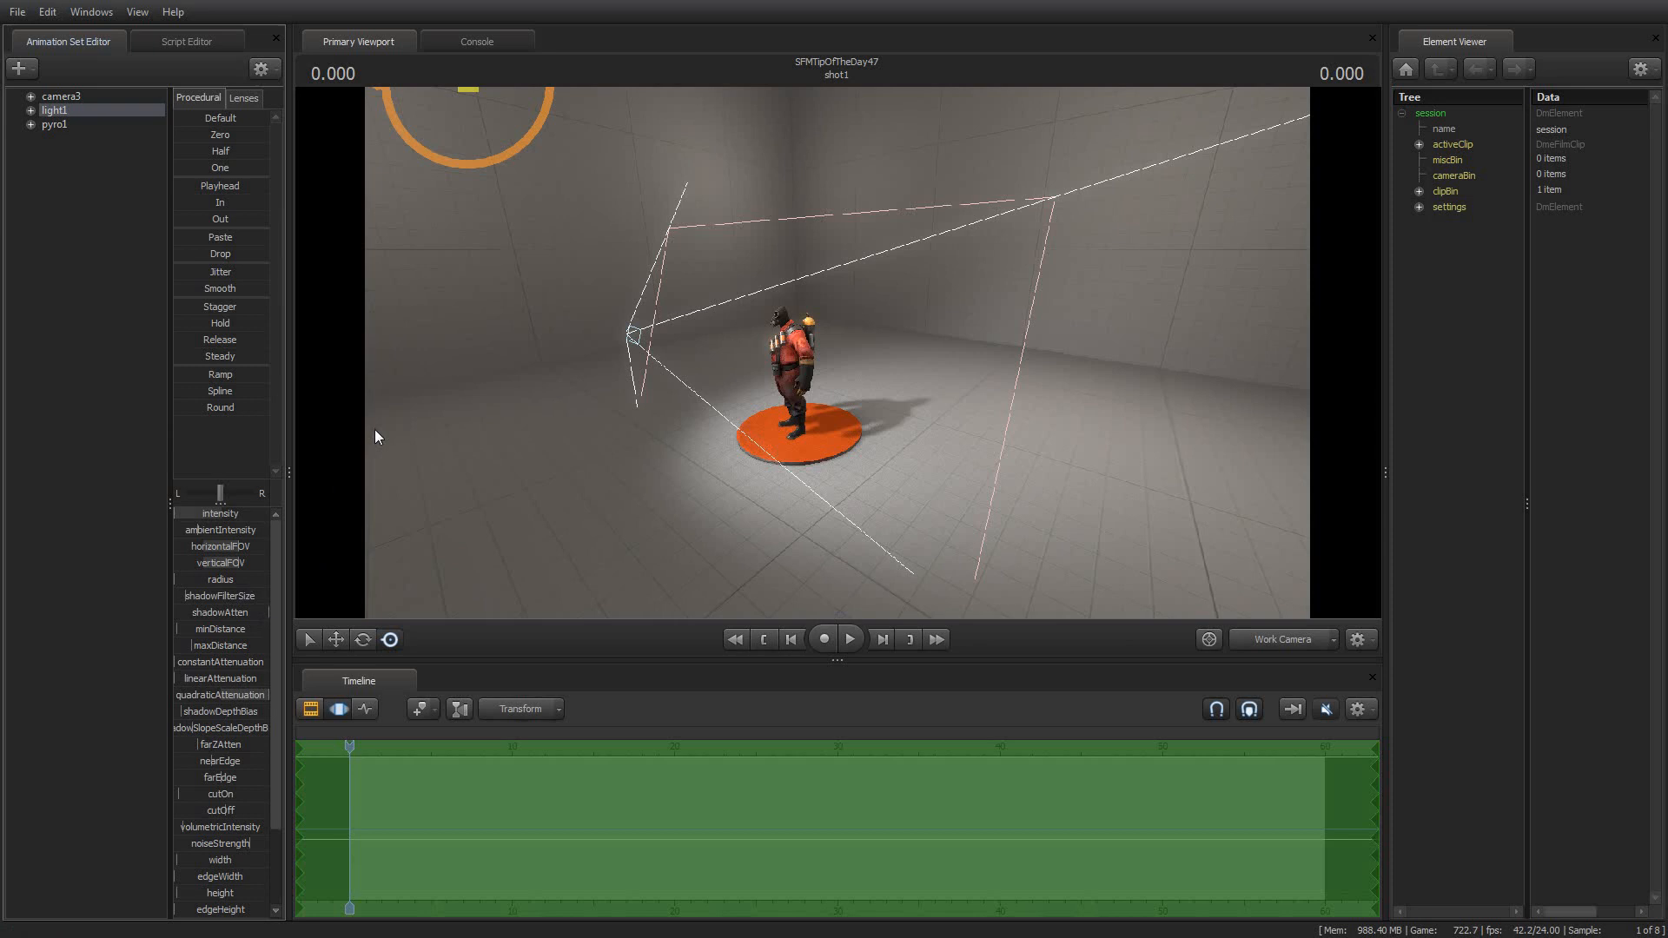
{"action": "mouse_move", "coordinate": [372, 432]}
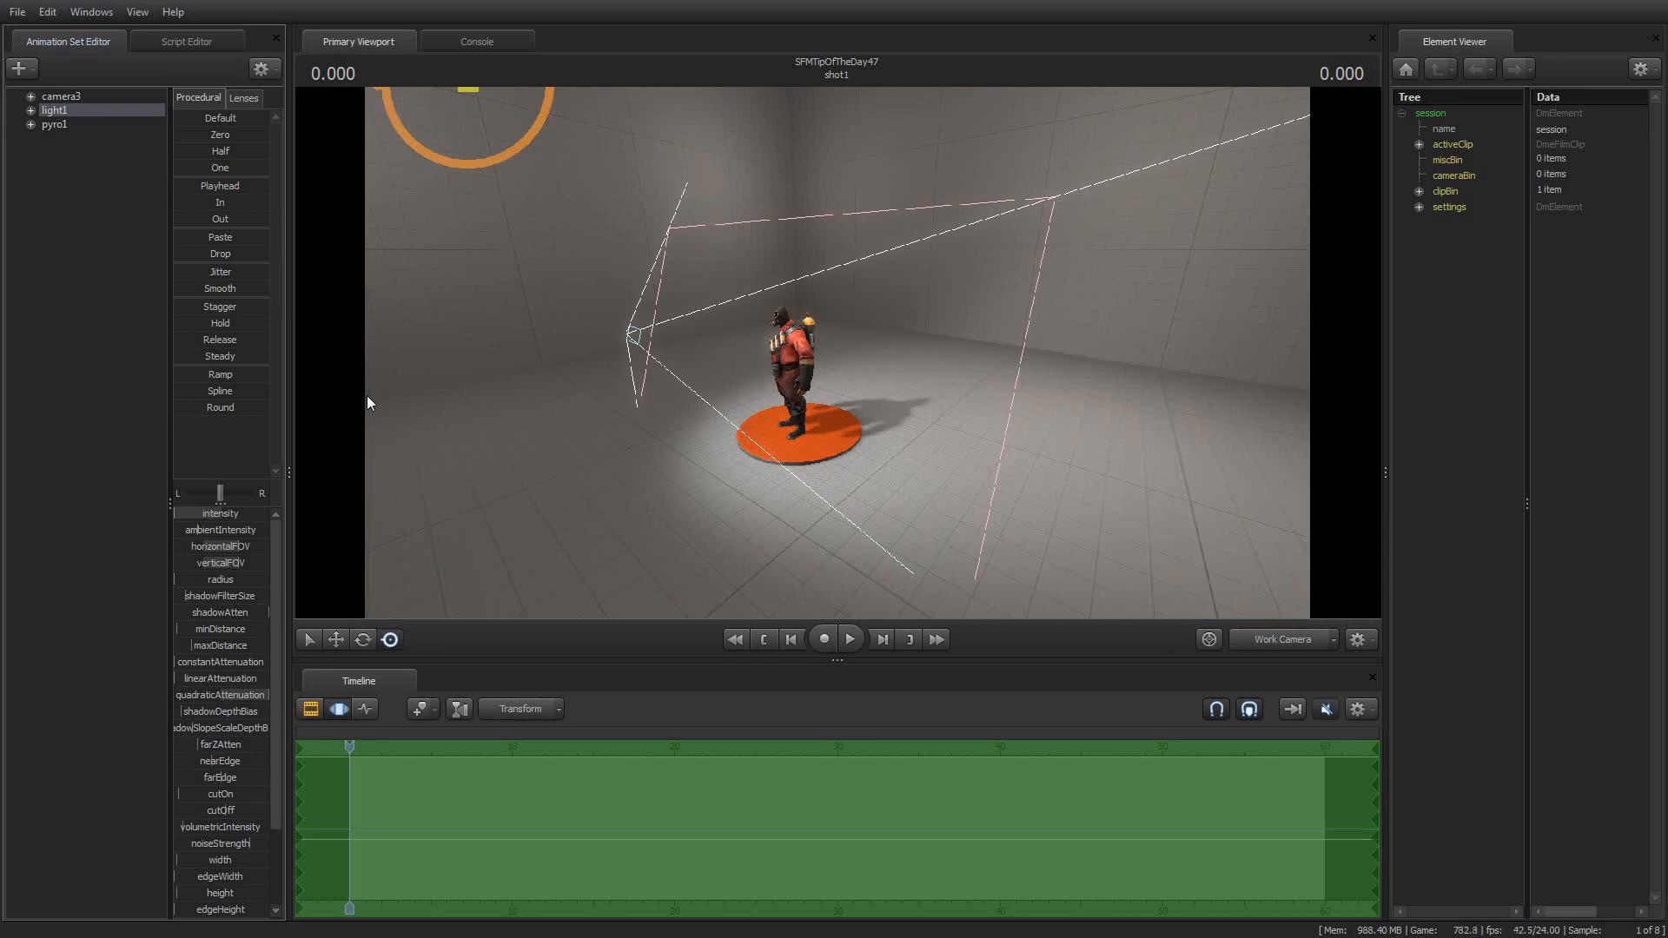
{"action": "mouse_move", "coordinate": [202, 749]}
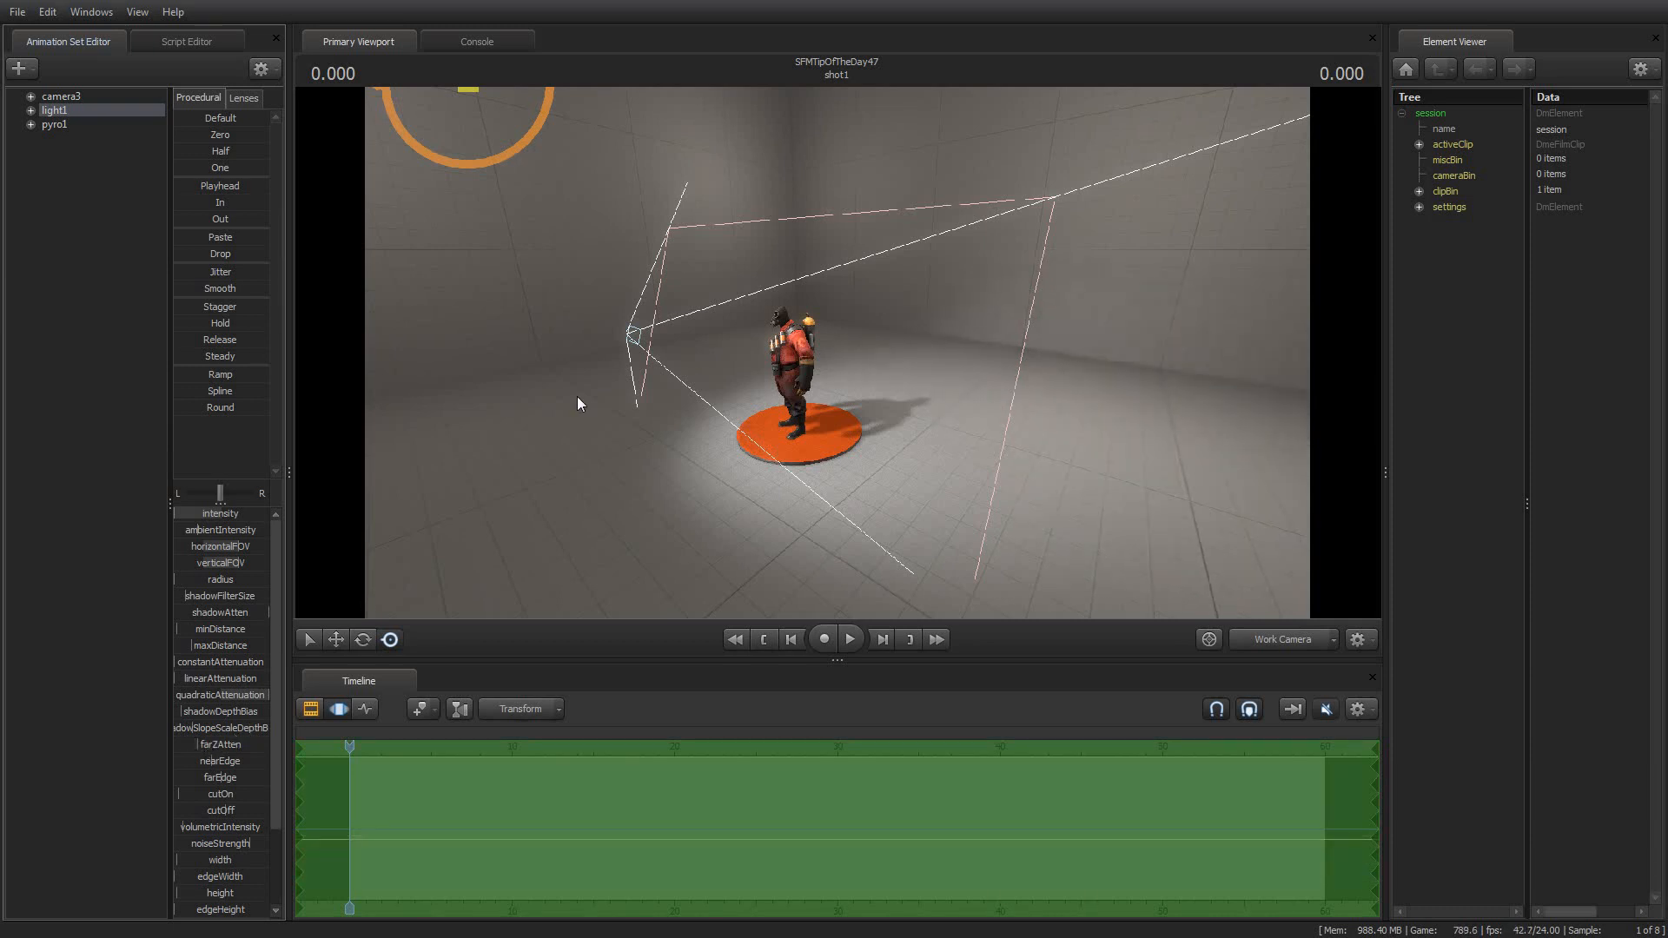
{"action": "mouse_move", "coordinate": [325, 547]}
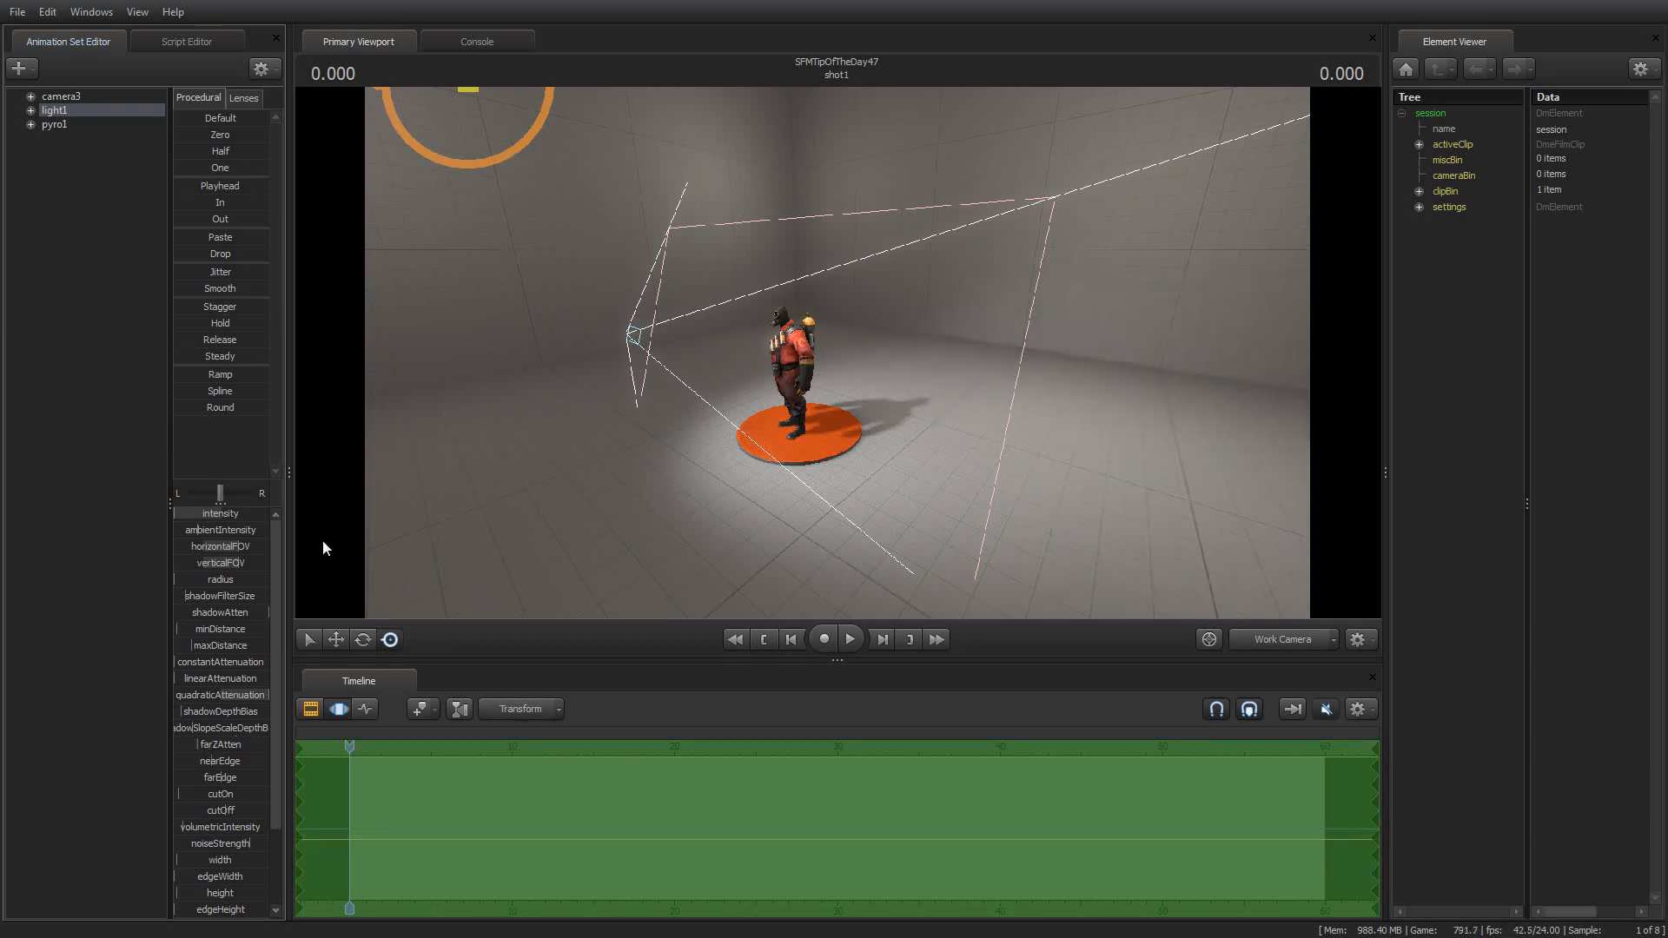
{"action": "scroll", "scroll_direction": "down", "scroll_amount": 3}
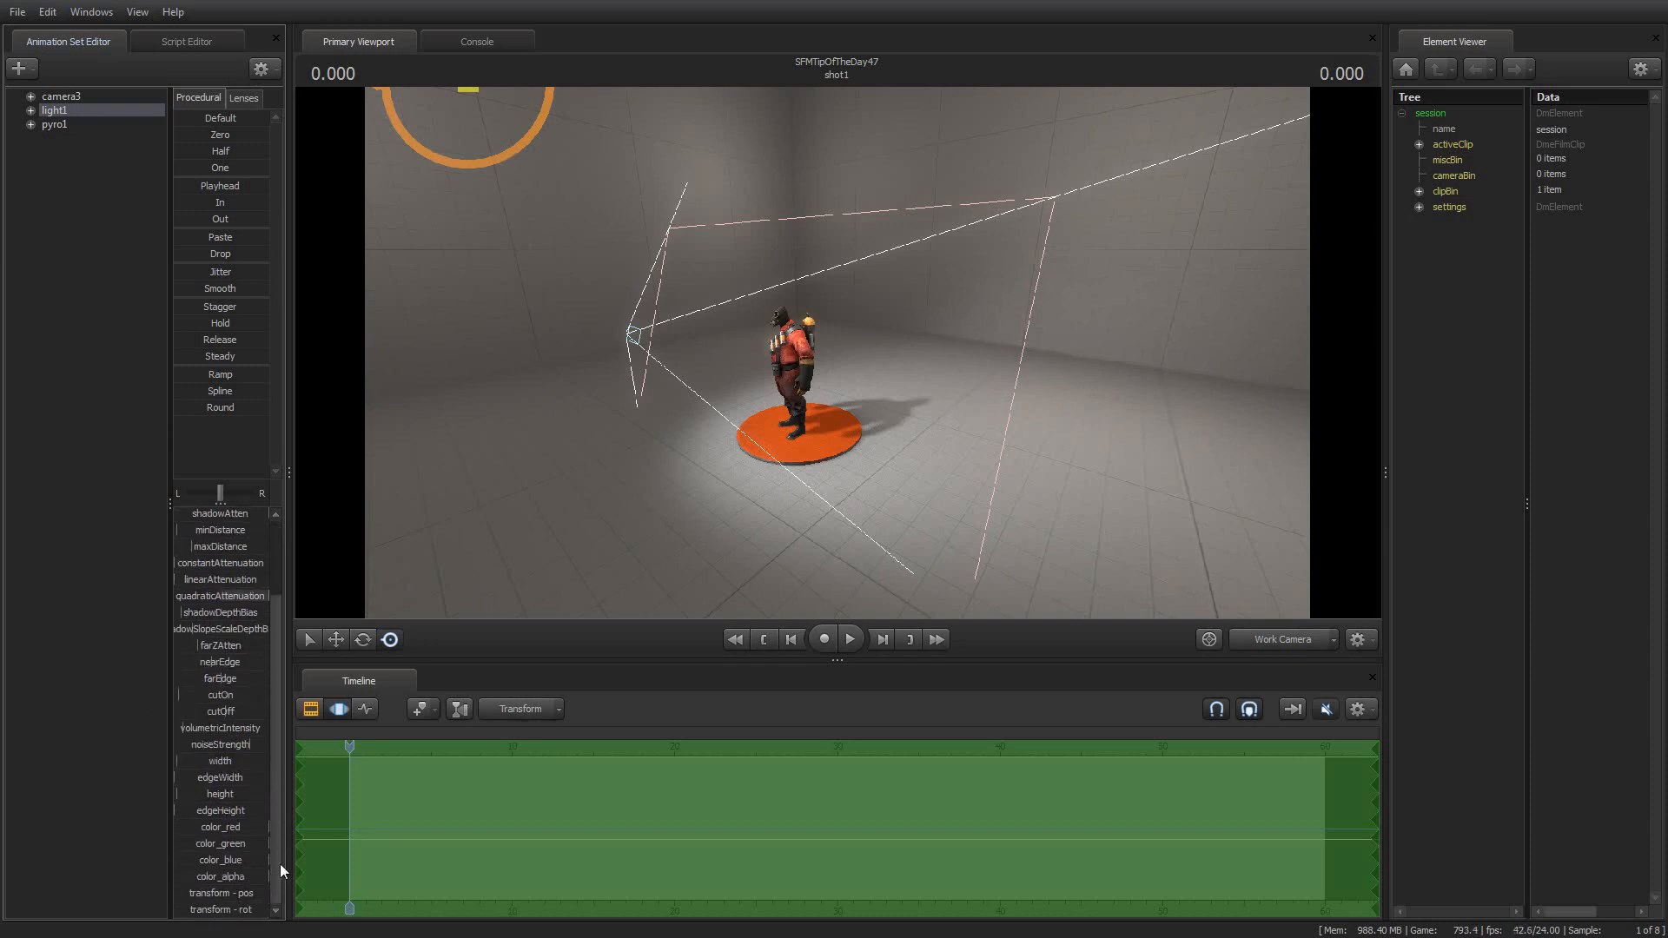